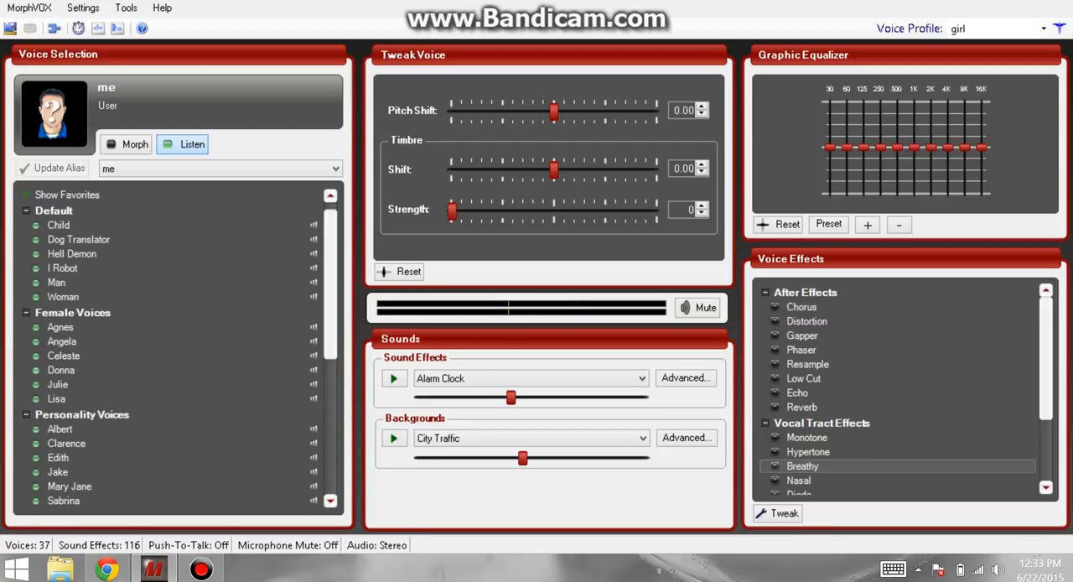
# Pick the Celeste voice from the Female Voices group in Voice Selection.
pyautogui.rightClick(64, 355)
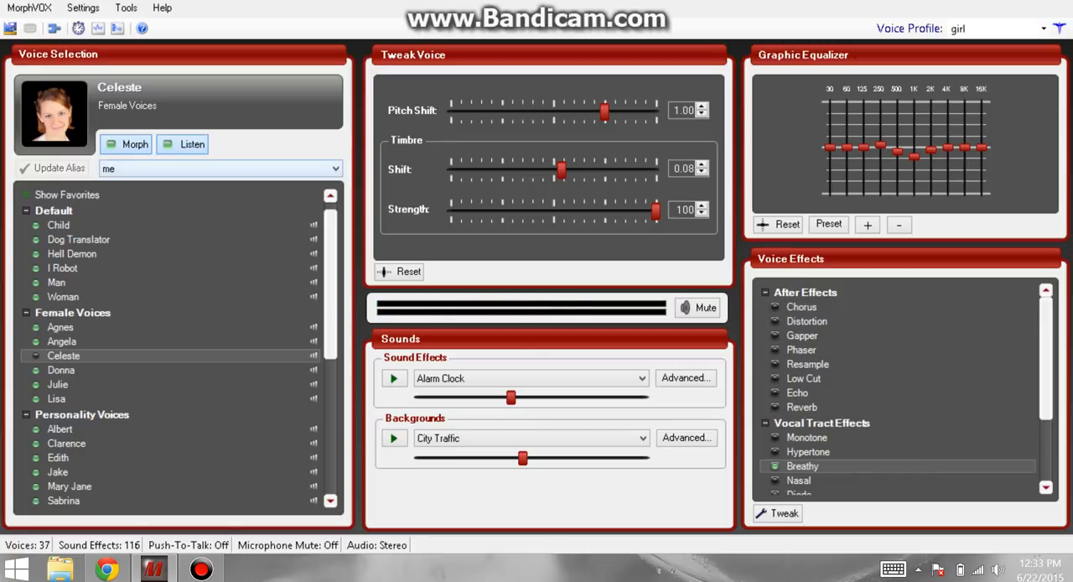
pyautogui.rightClick(63, 355)
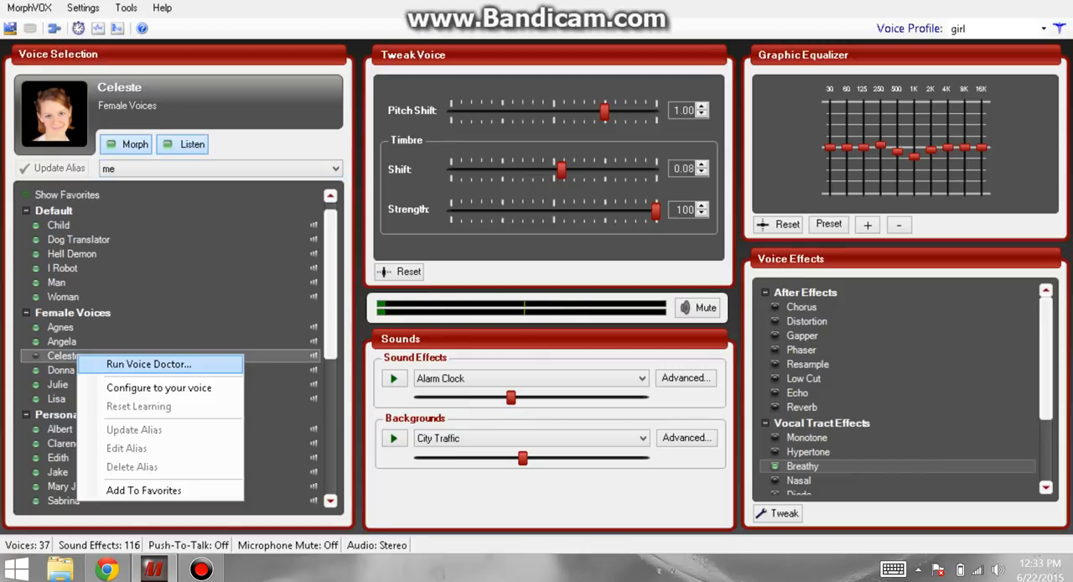
pyautogui.click(125, 8)
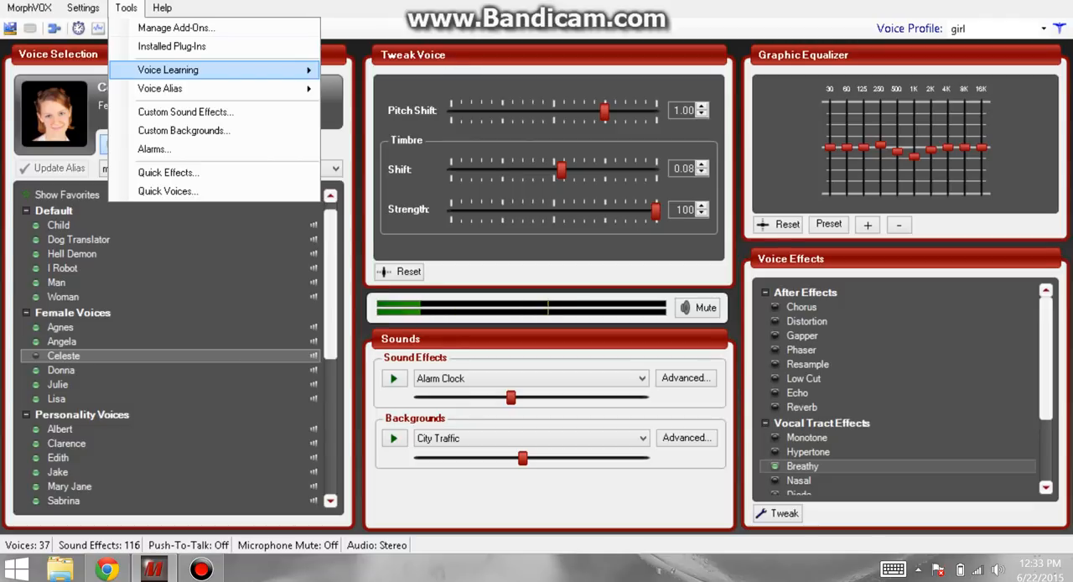
pyautogui.click(126, 8)
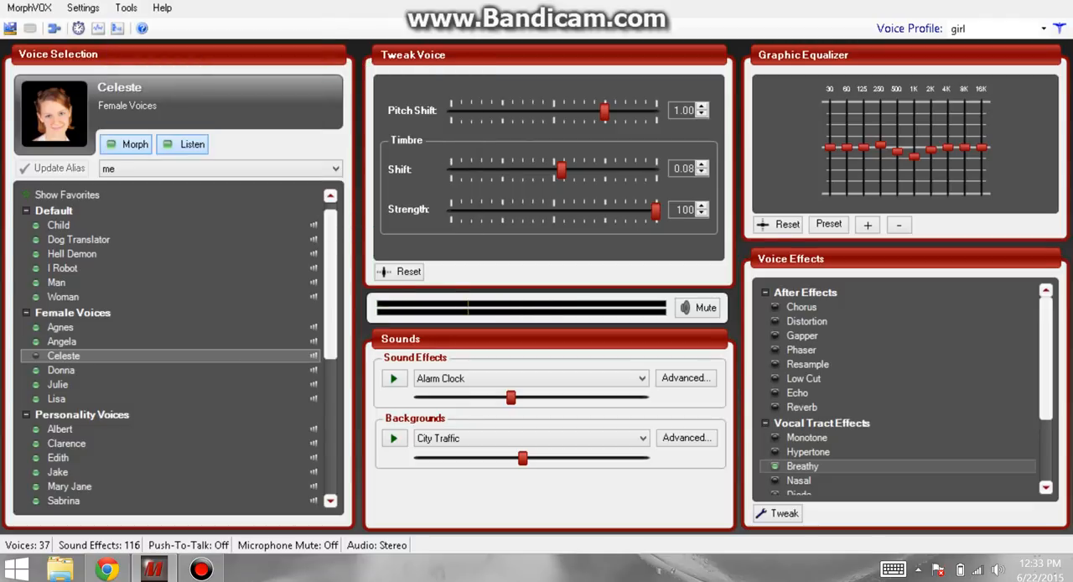
pyautogui.click(126, 7)
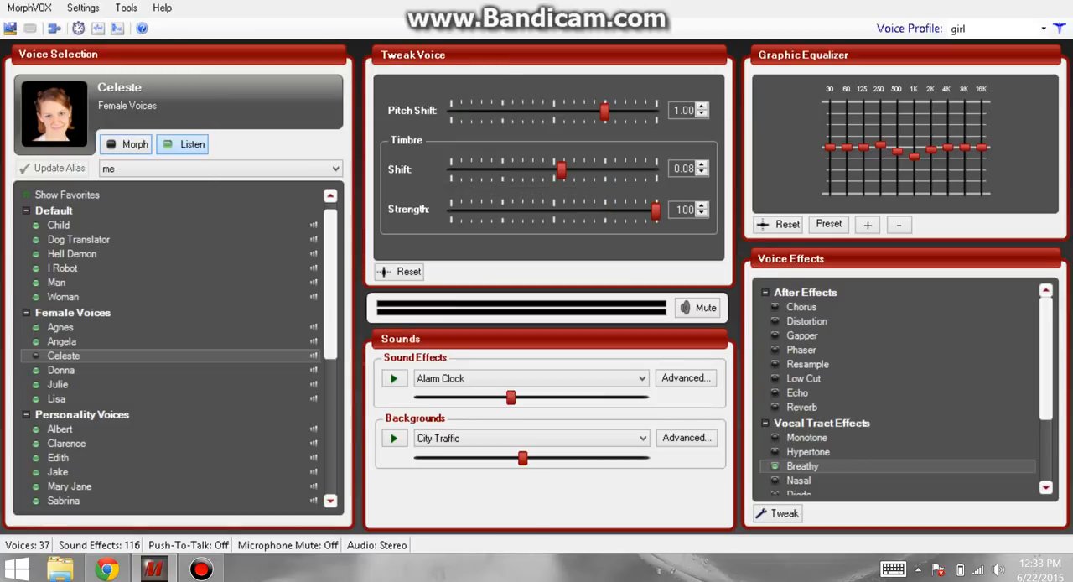
pyautogui.click(126, 8)
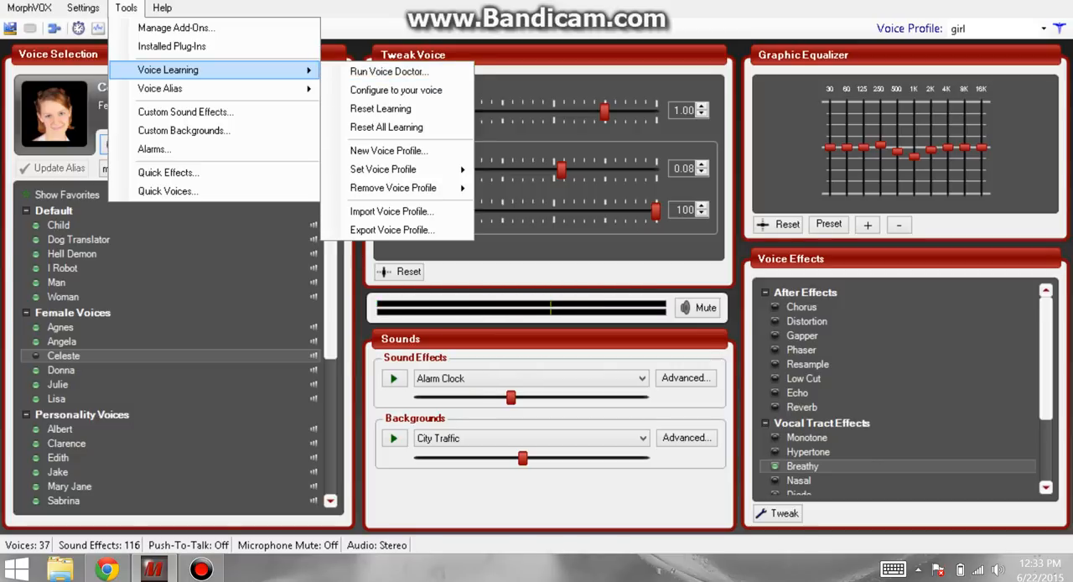
pyautogui.rightClick(63, 355)
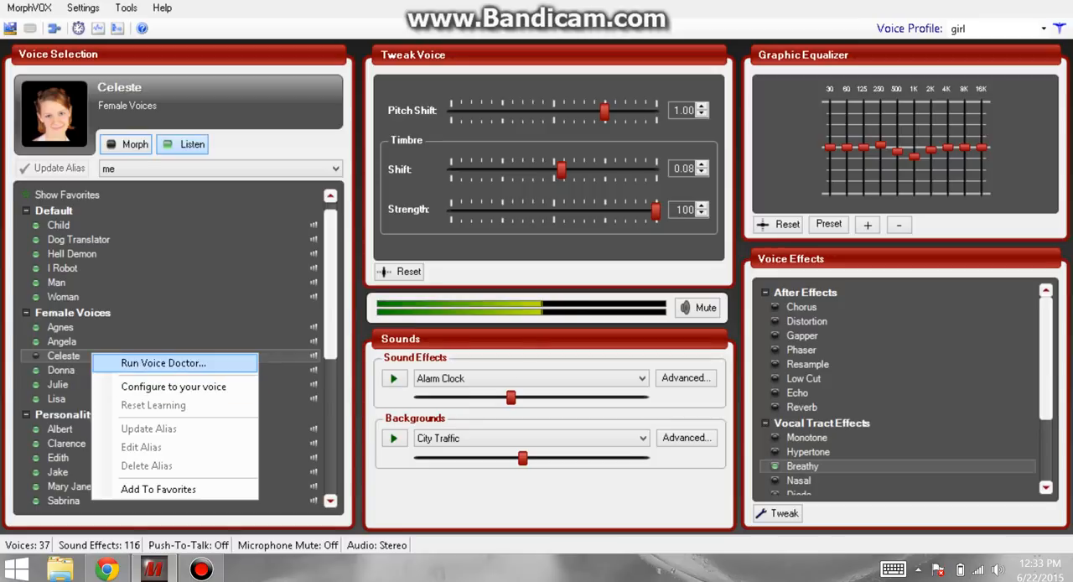
# Dismiss the Celeste voice options popup.
pyautogui.click(163, 362)
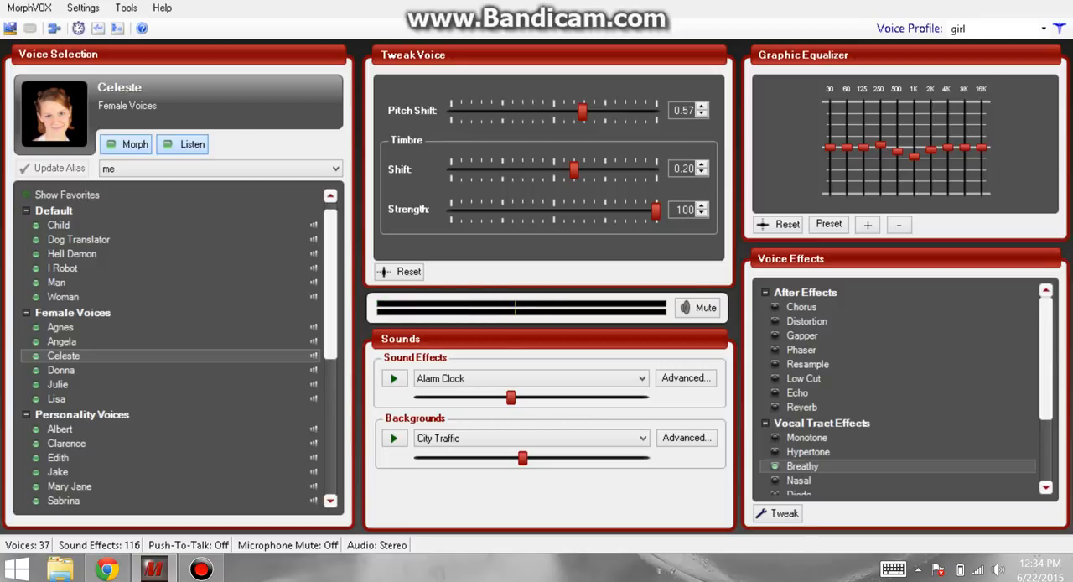
# Check the Breathy effect's softness and hoarseness, then flatten the equalizer to 0 dB.
pyautogui.rightClick(803, 465)
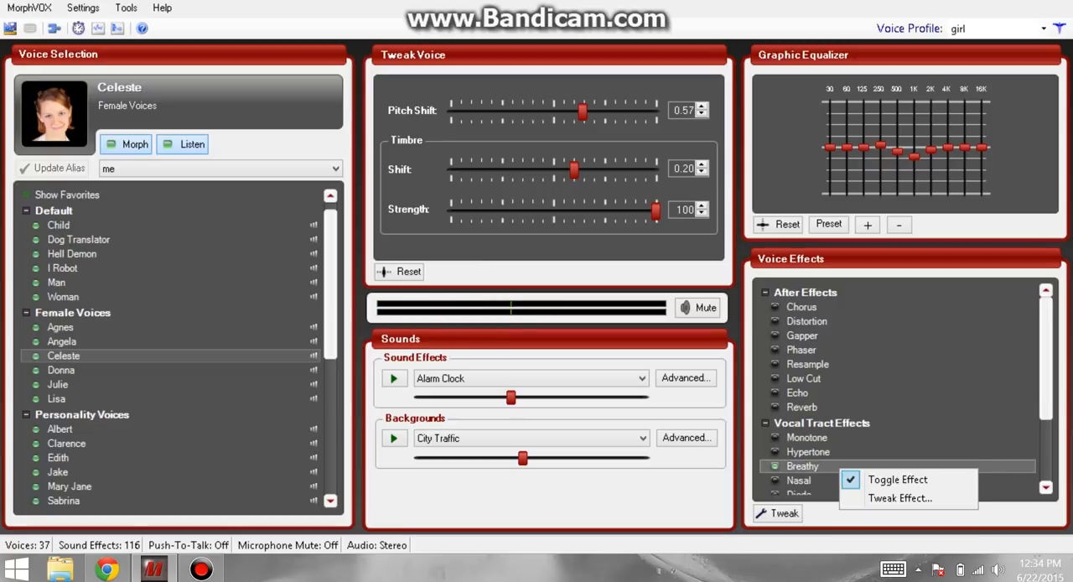
pyautogui.click(900, 498)
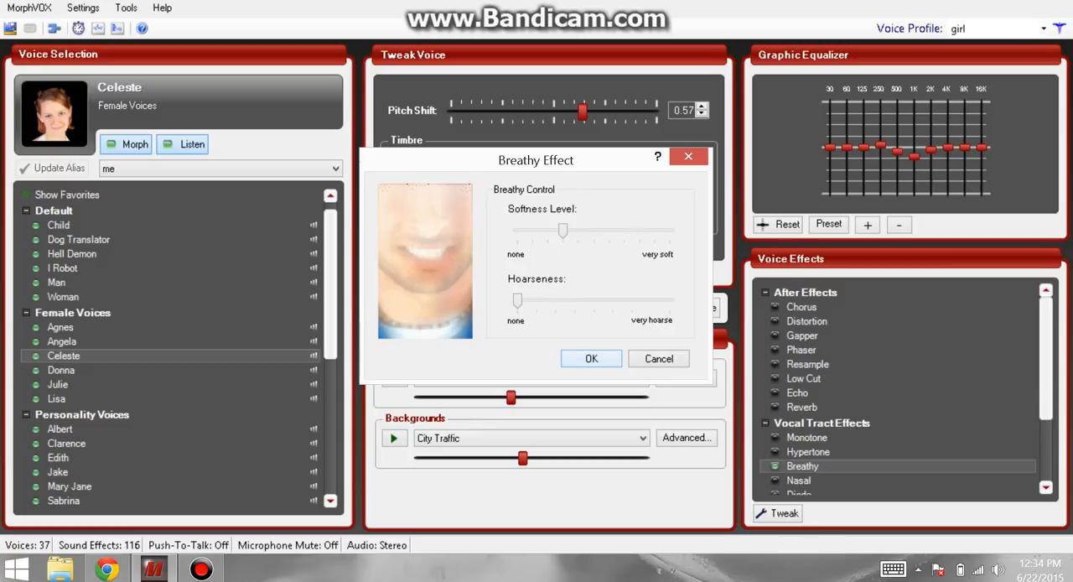
pyautogui.click(591, 358)
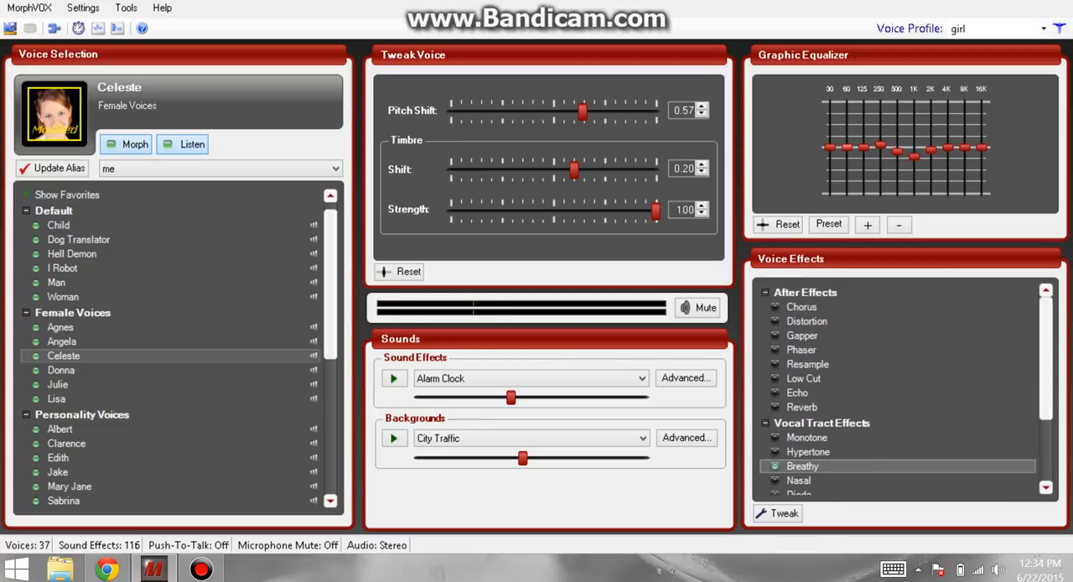
pyautogui.click(828, 224)
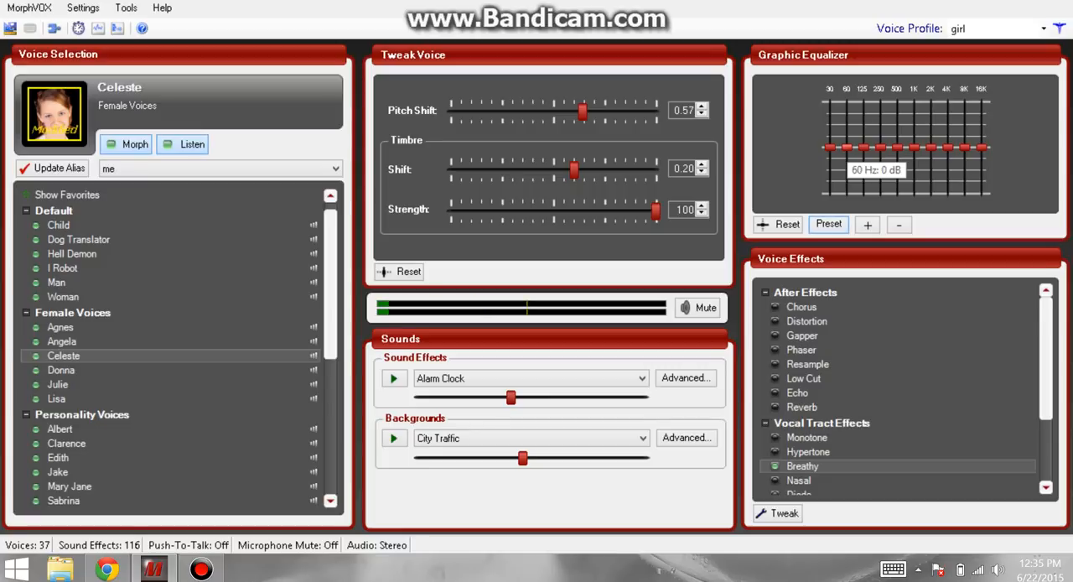
# Cut the 30, 60 and 125 Hz equalizer bands and set pitch shift to 0.50.
pyautogui.moveTo(864, 134); pyautogui.dragTo(863, 158)
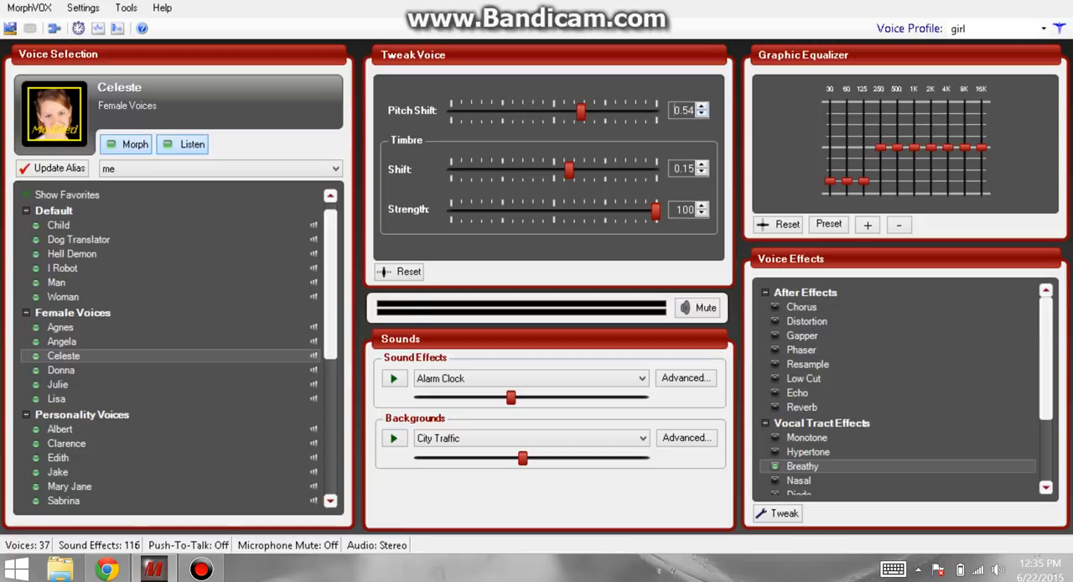
pyautogui.click(702, 106)
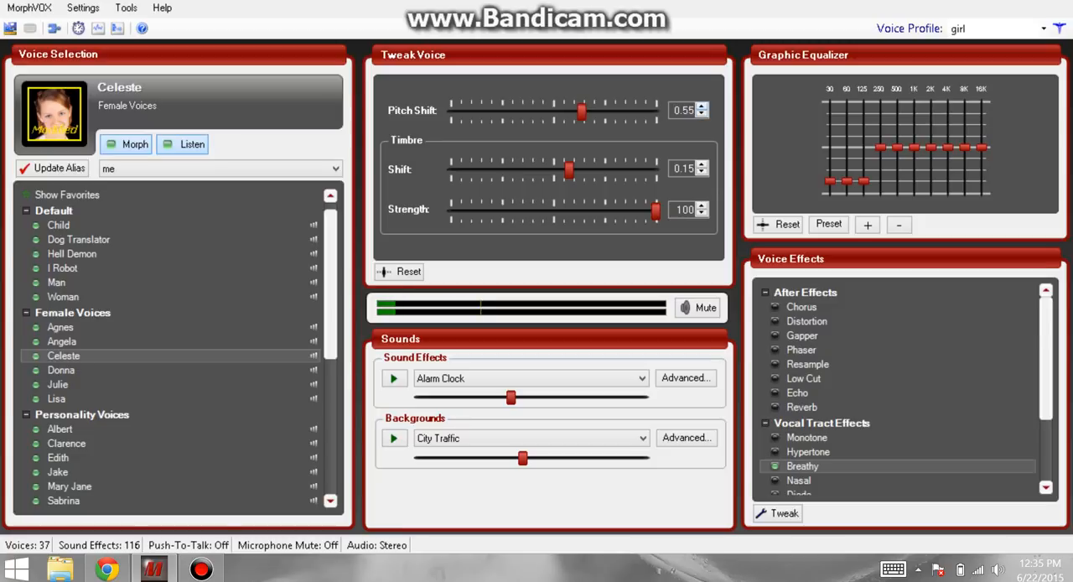
pyautogui.moveTo(582, 110); pyautogui.dragTo(578, 110)
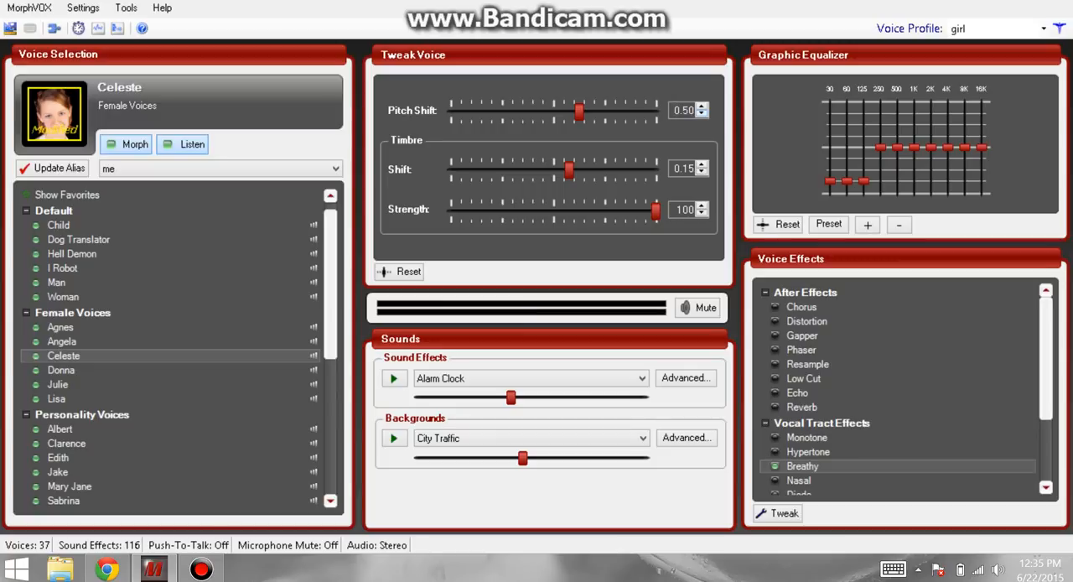
pyautogui.click(182, 144)
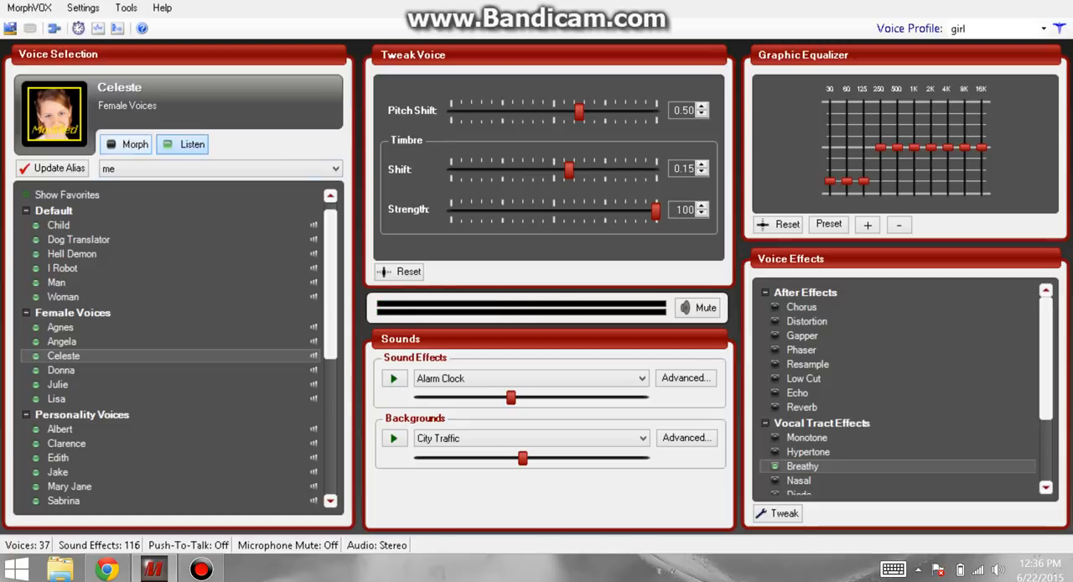
# Load the Female andriod user voice, answering the modified Celeste alias prompt.
pyautogui.scroll(-3)
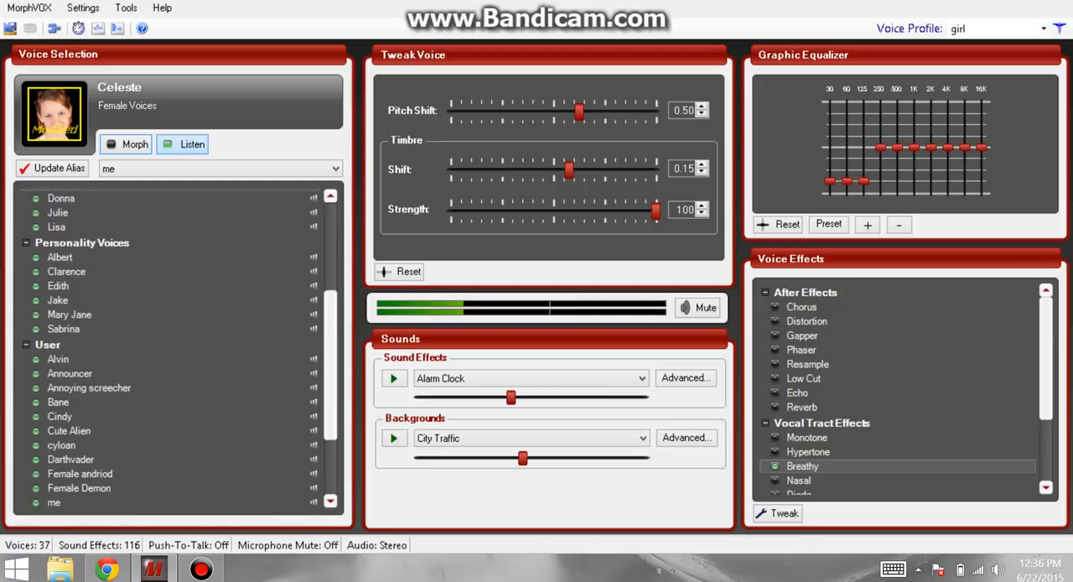
pyautogui.scroll(-3)
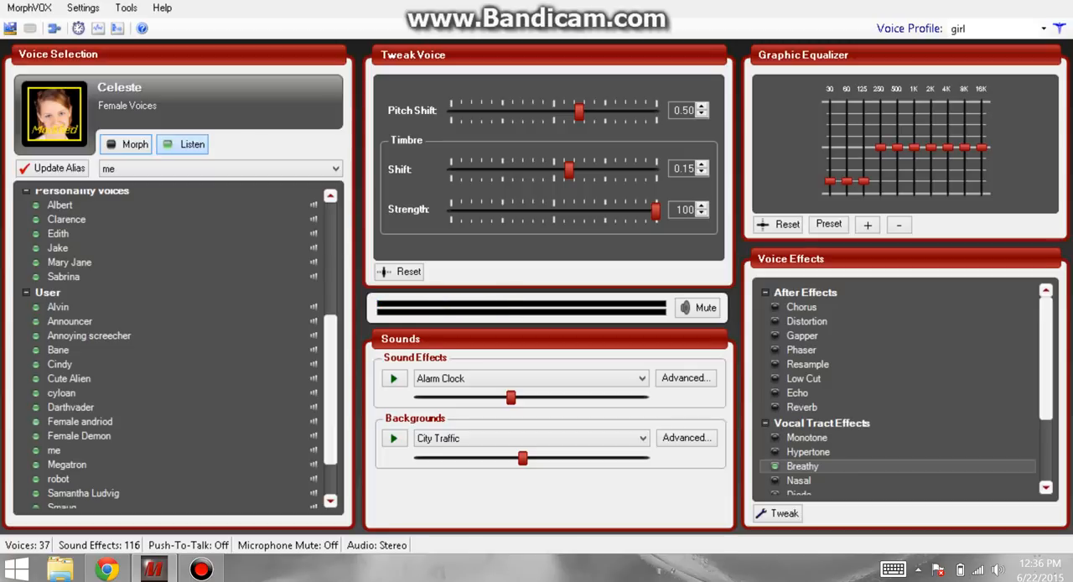
pyautogui.click(80, 421)
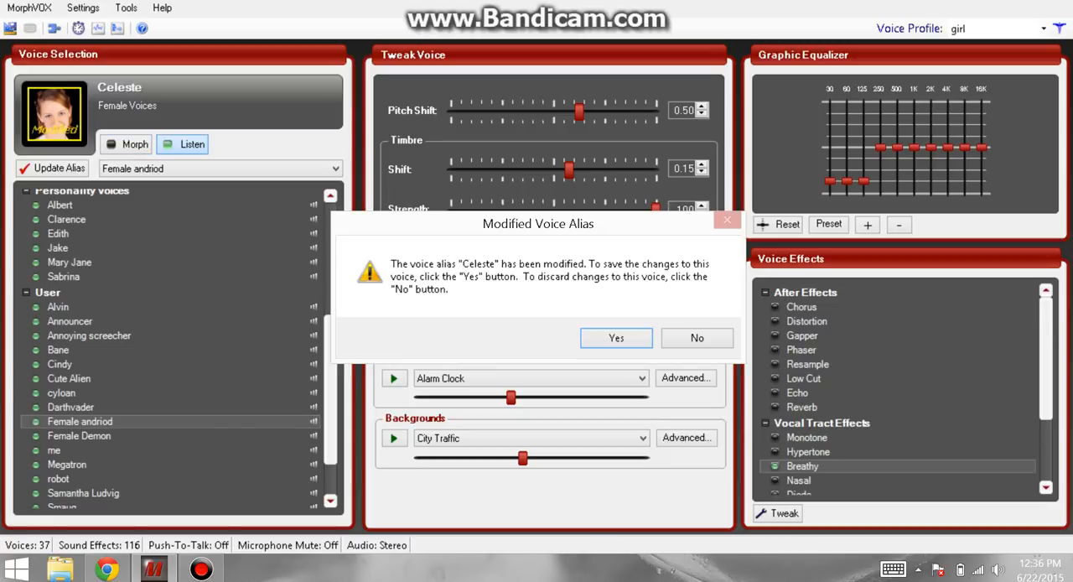
pyautogui.click(697, 338)
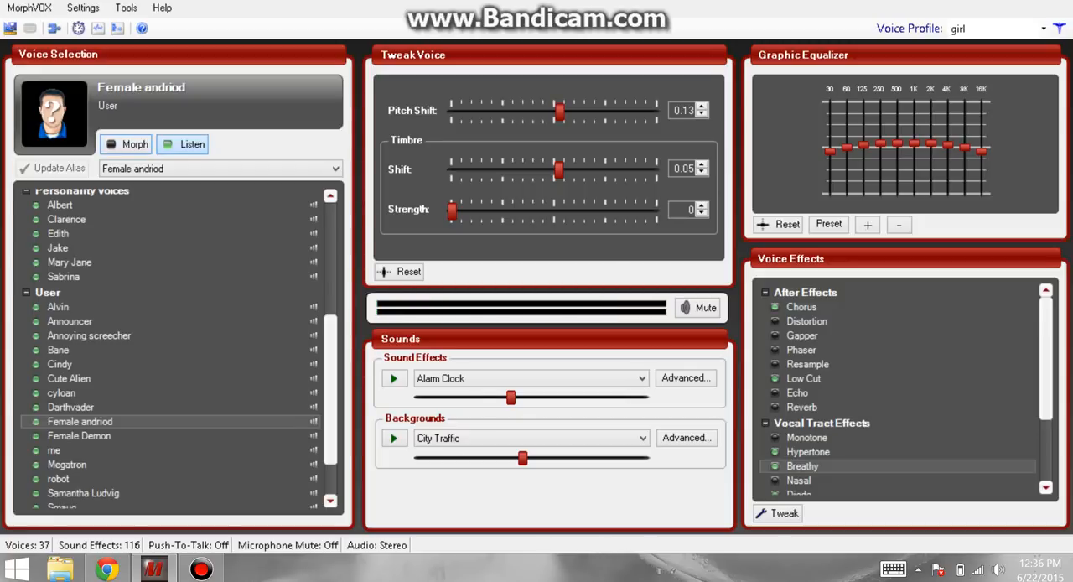
# Raise timbre strength to 100 and confirm the Chorus effect settings.
pyautogui.rightClick(801, 306)
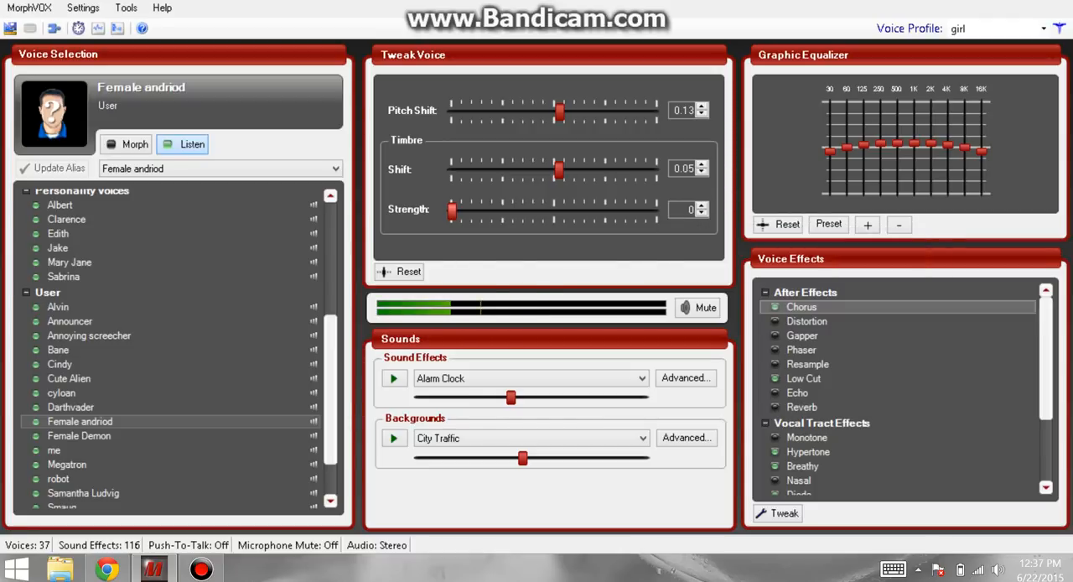
pyautogui.moveTo(453, 211)
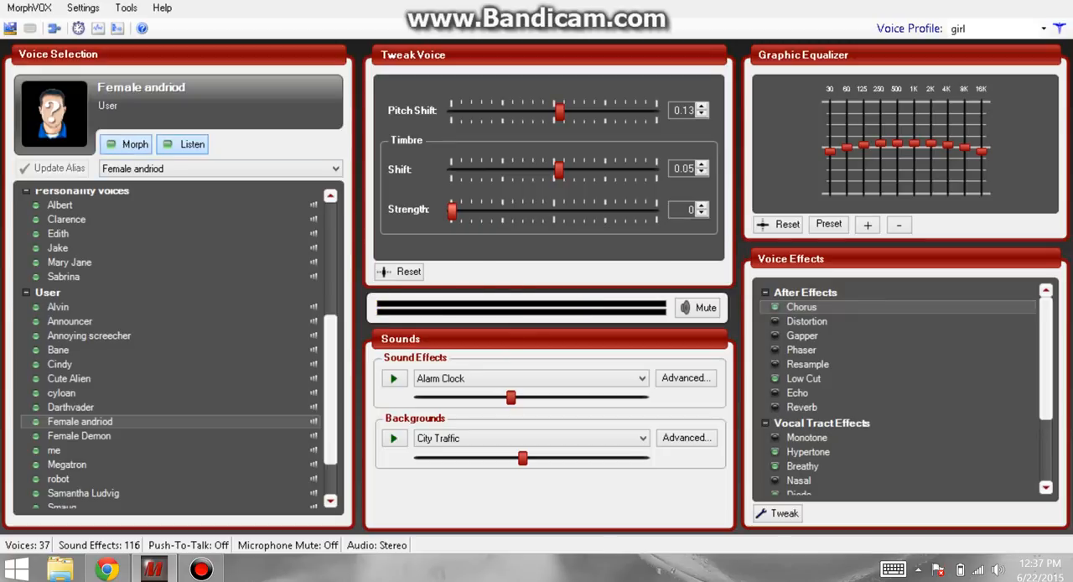
pyautogui.moveTo(452, 210); pyautogui.dragTo(656, 209)
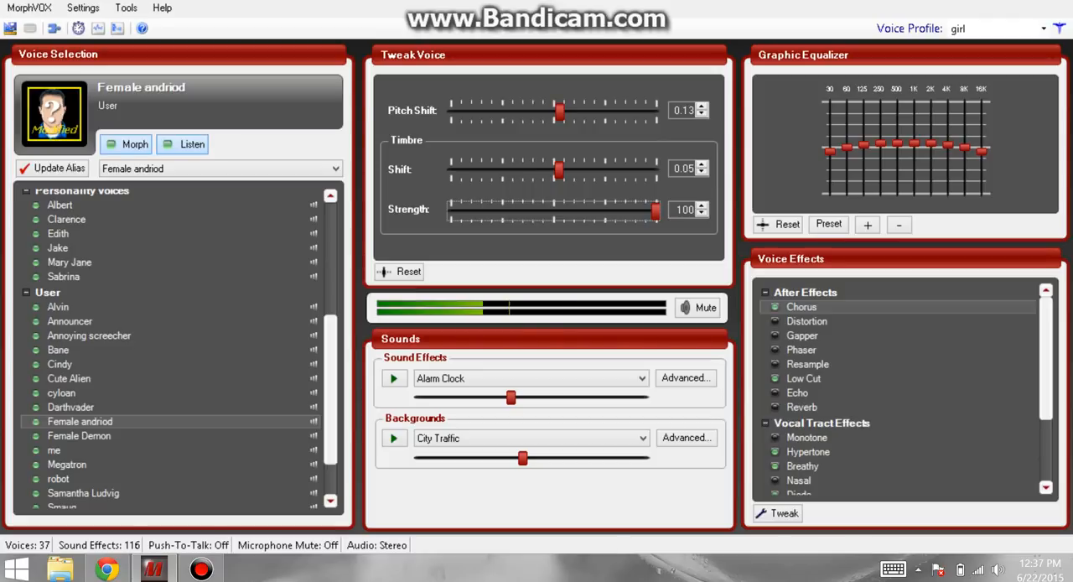
pyautogui.moveTo(136, 144)
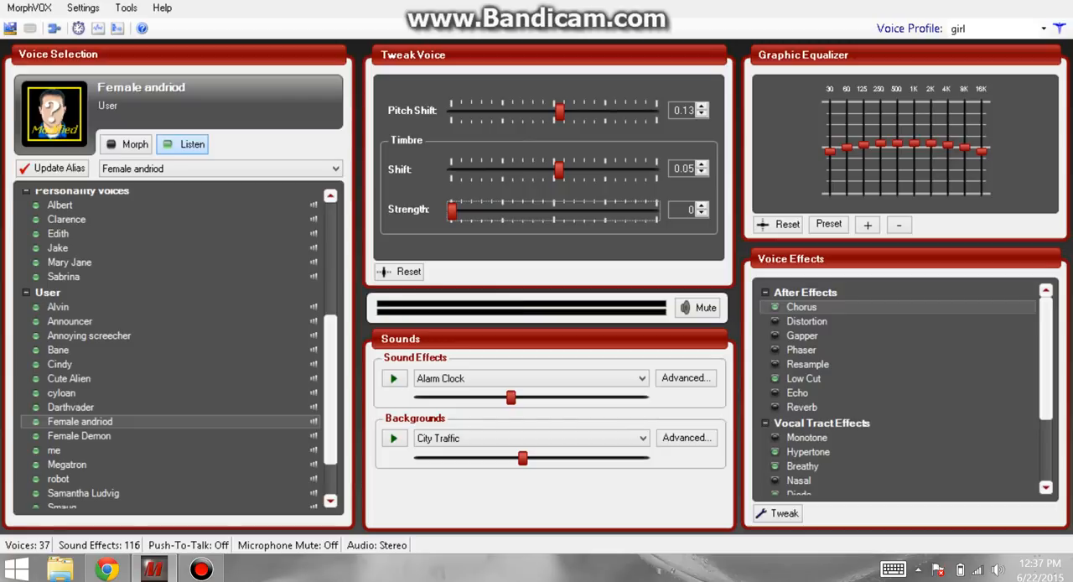
pyautogui.rightClick(802, 306)
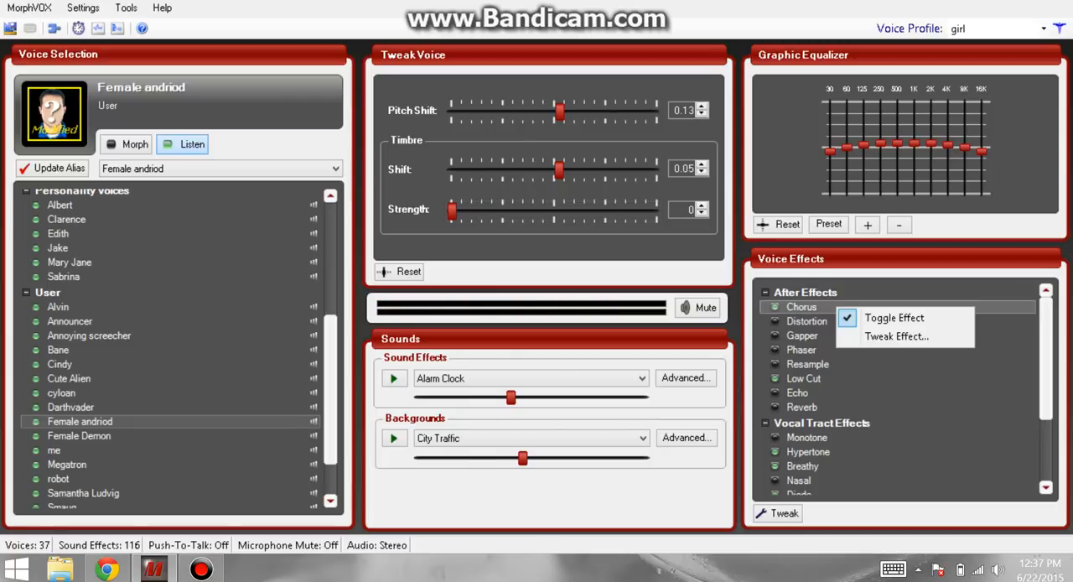
pyautogui.click(896, 336)
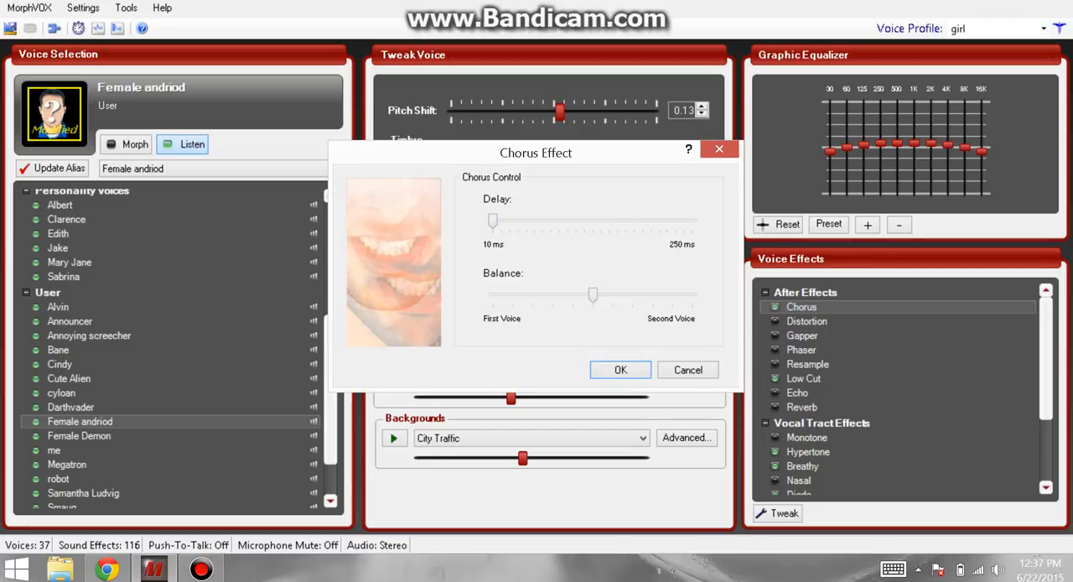
pyautogui.moveTo(592, 295)
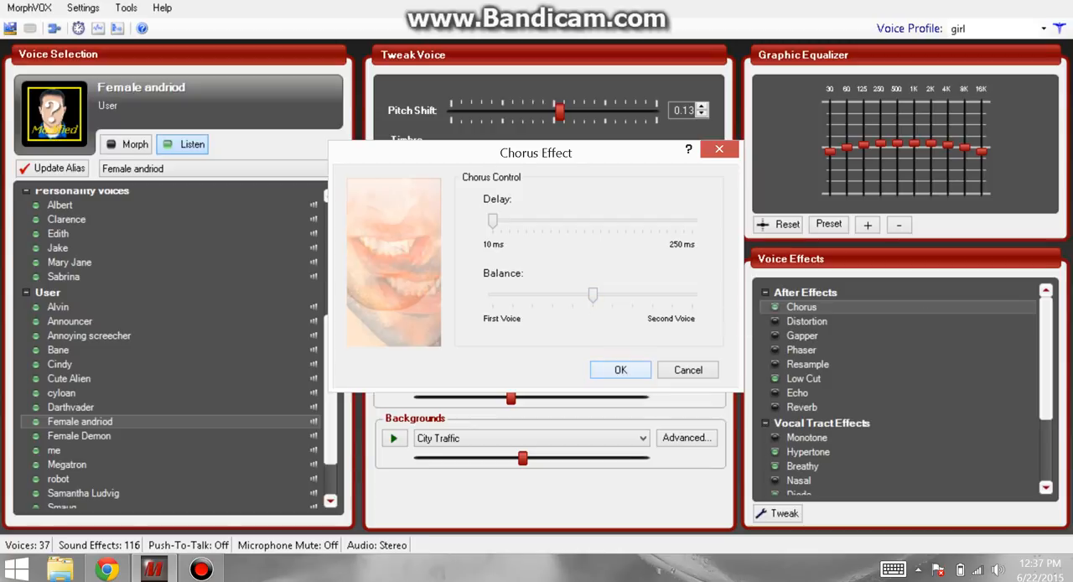
pyautogui.click(804, 378)
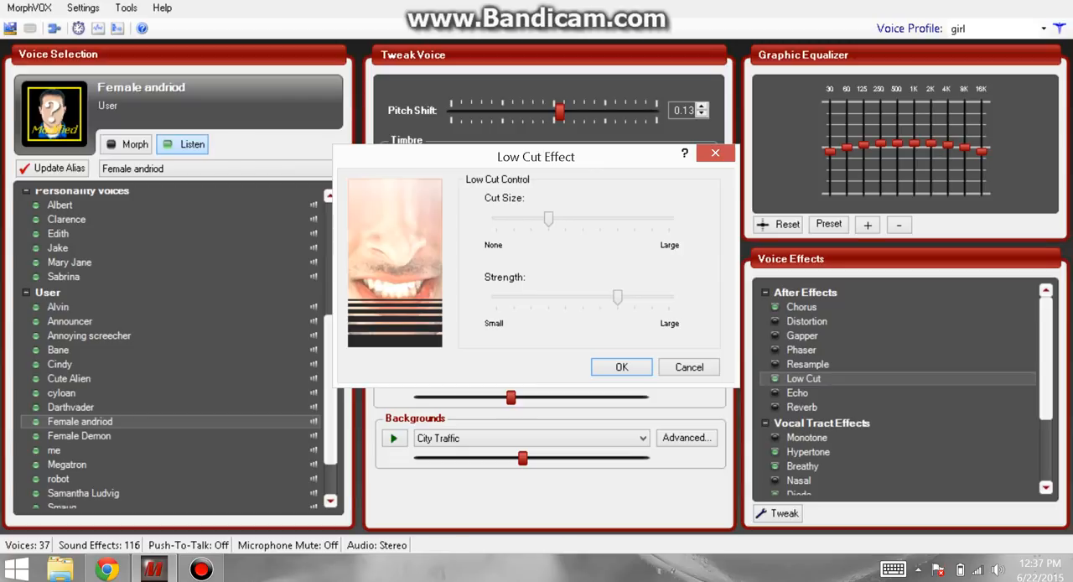
pyautogui.moveTo(548, 218)
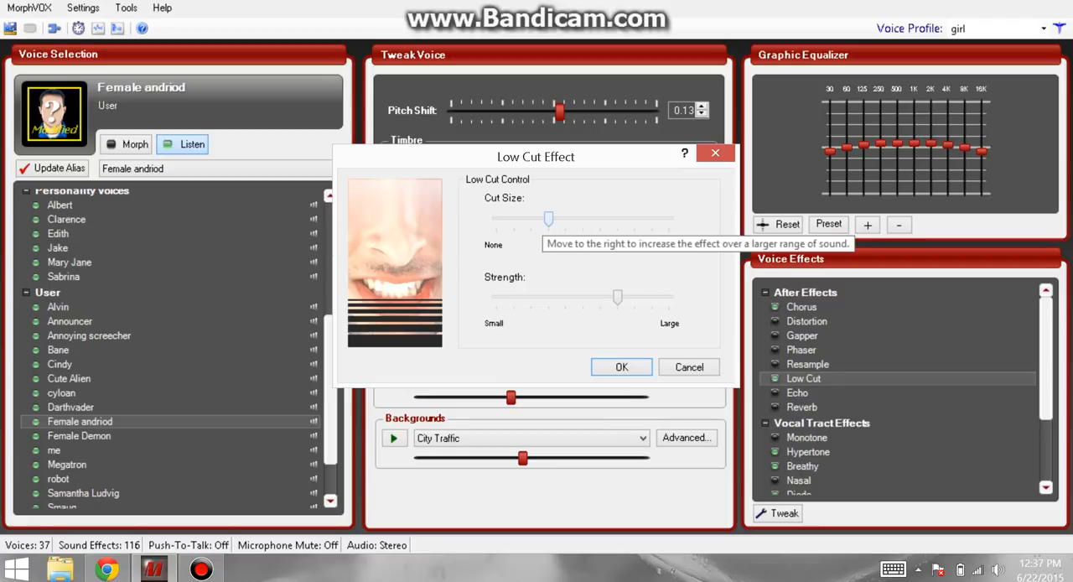
pyautogui.moveTo(549, 219)
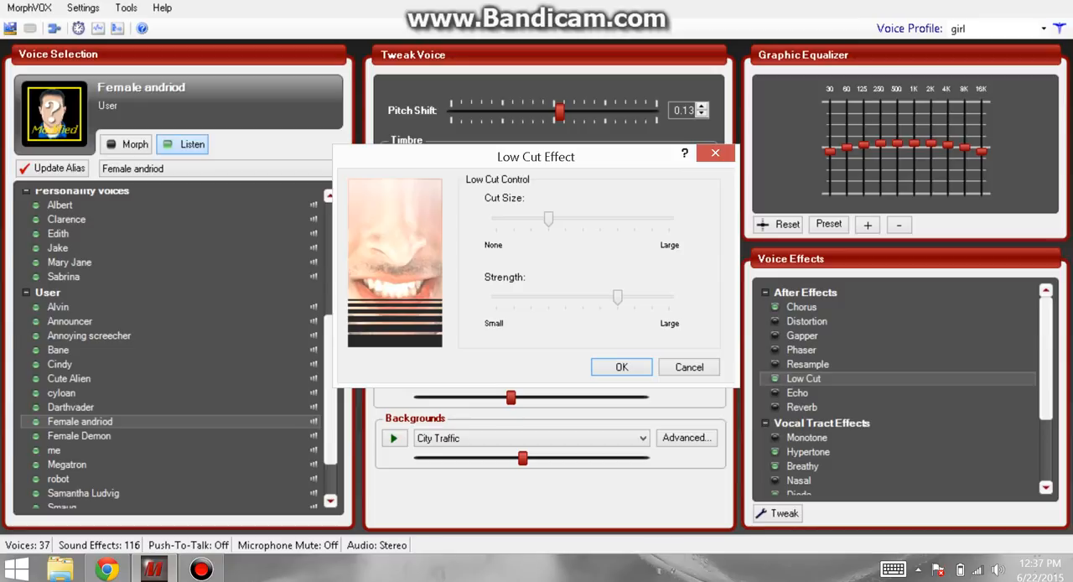
pyautogui.moveTo(618, 297)
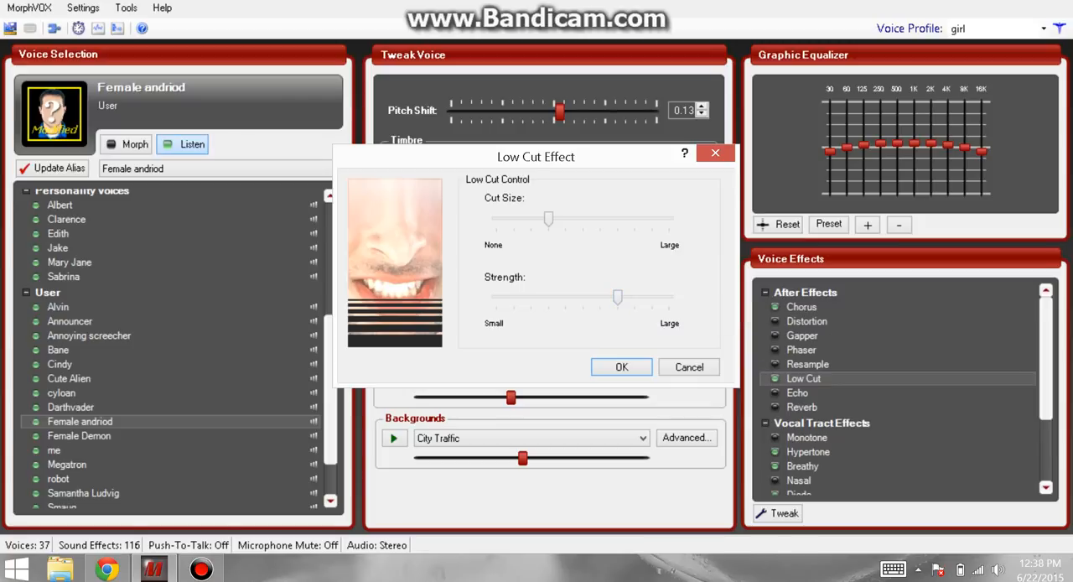
pyautogui.moveTo(618, 298)
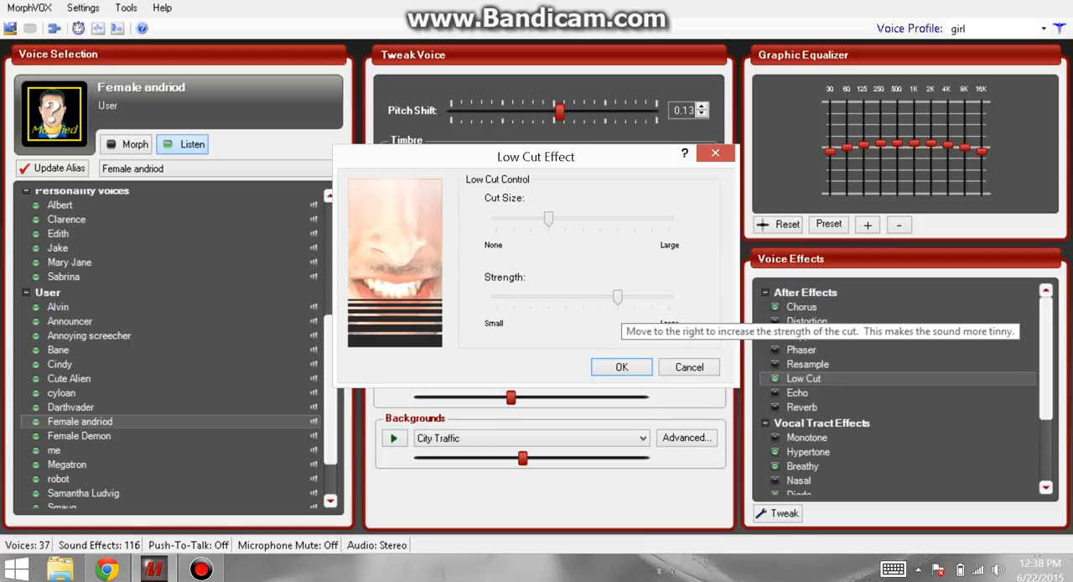
# Confirm the Low Cut effect settings and review the Breathy effect settings.
pyautogui.click(622, 366)
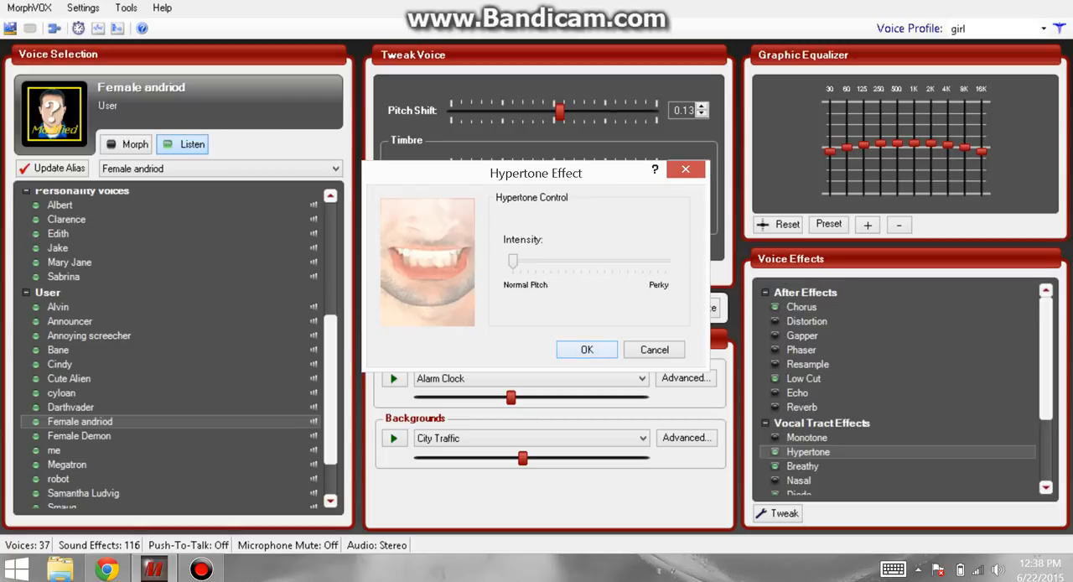
pyautogui.rightClick(802, 466)
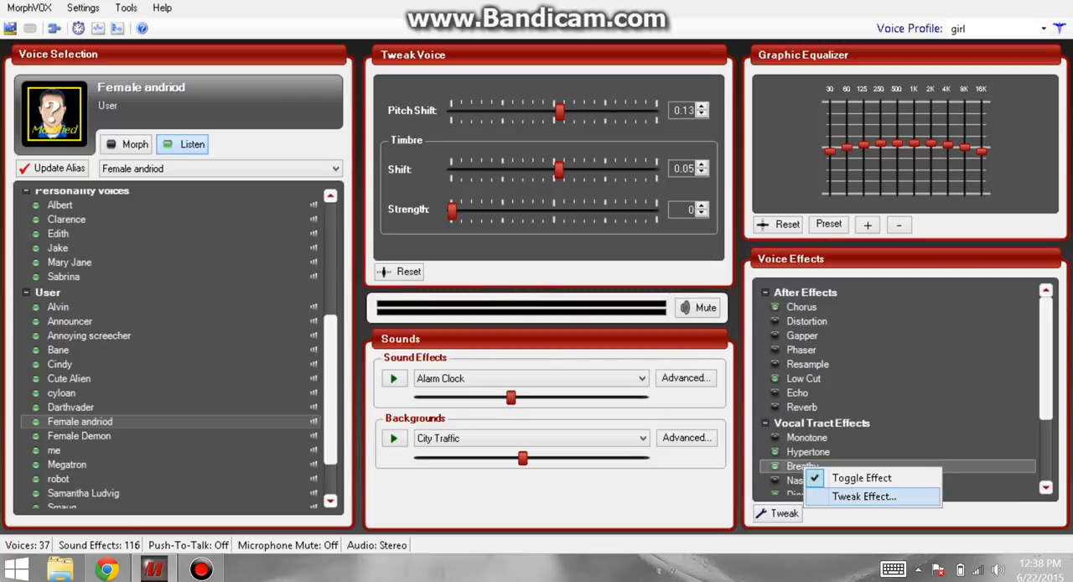
pyautogui.click(865, 497)
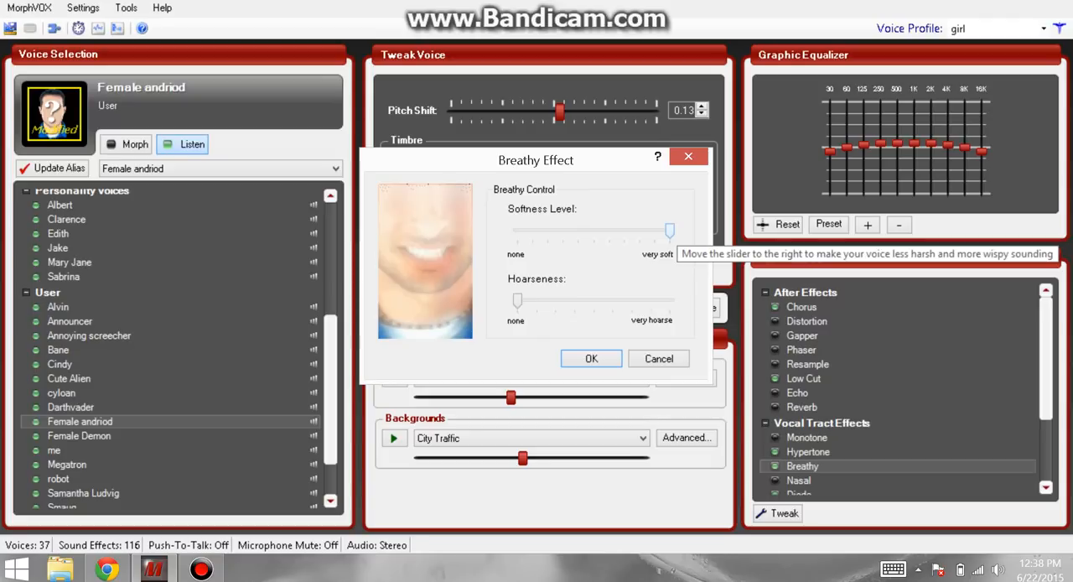
pyautogui.click(591, 358)
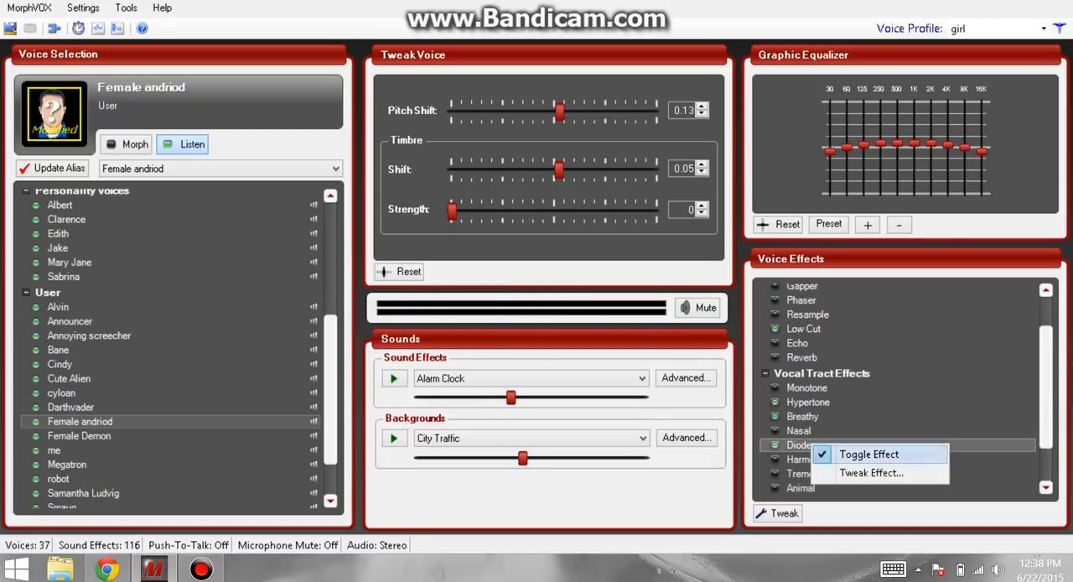
pyautogui.click(871, 472)
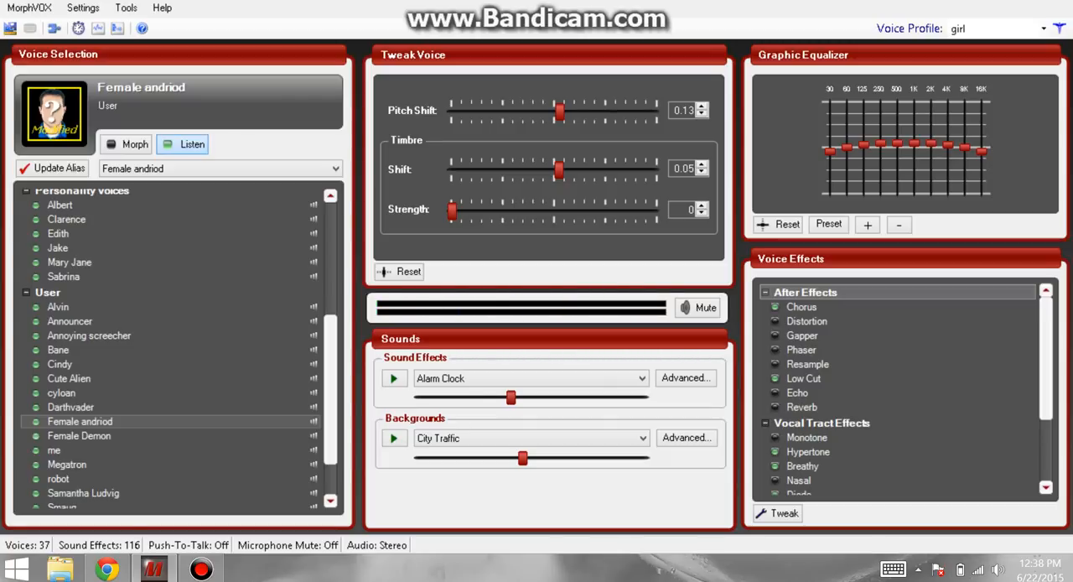
pyautogui.click(79, 435)
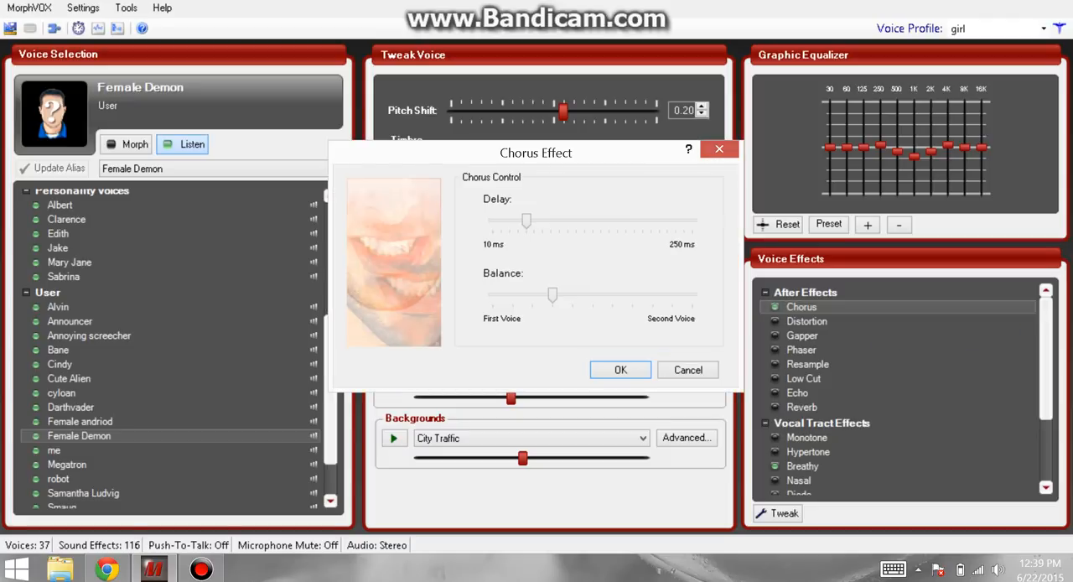
pyautogui.moveTo(526, 221)
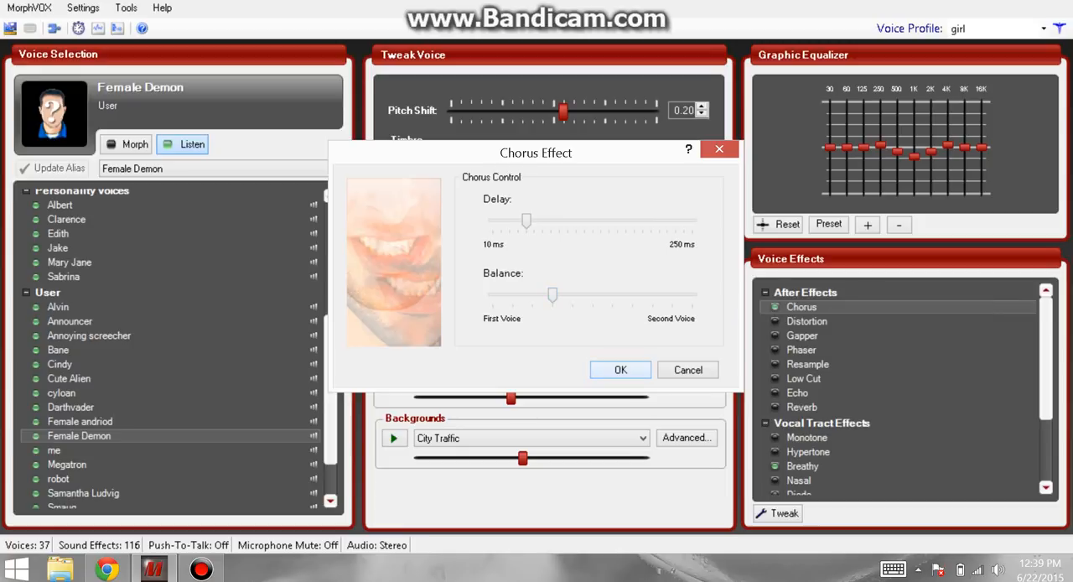
# Confirm Female Demon's Chorus settings and review its Breathy effect settings.
pyautogui.click(621, 370)
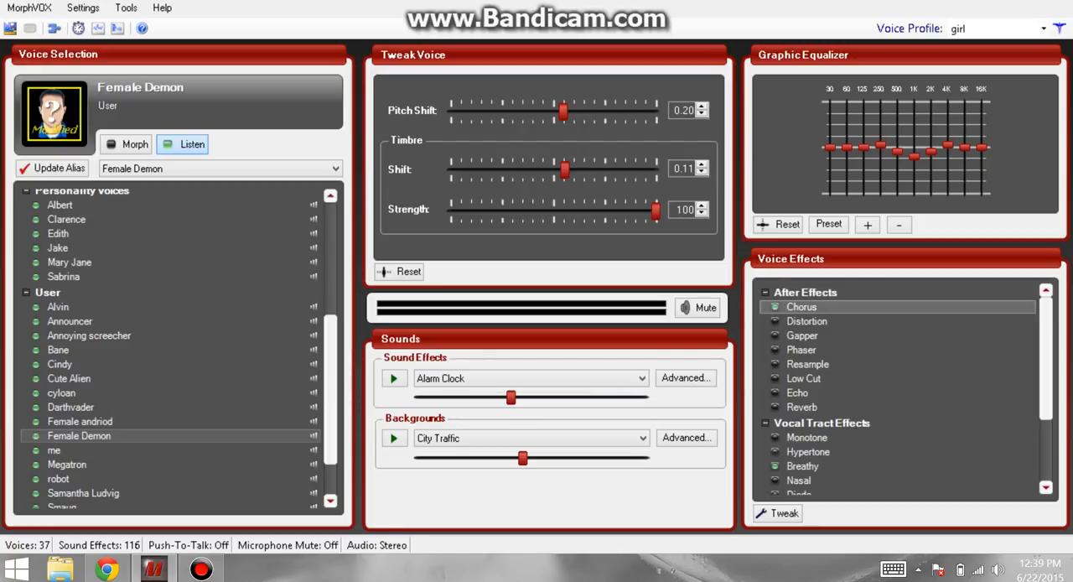
pyautogui.doubleClick(802, 465)
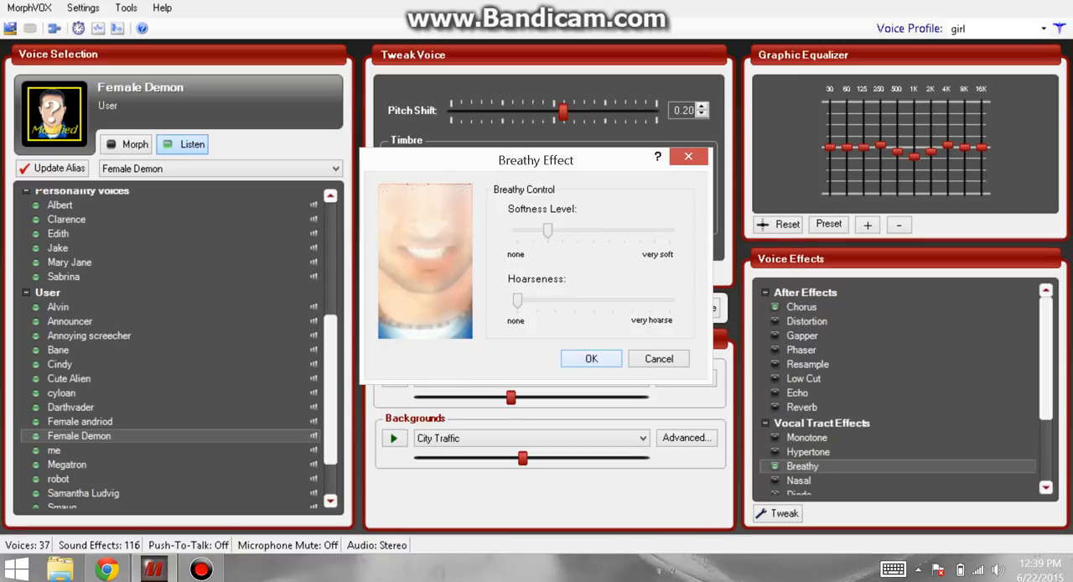
pyautogui.click(592, 358)
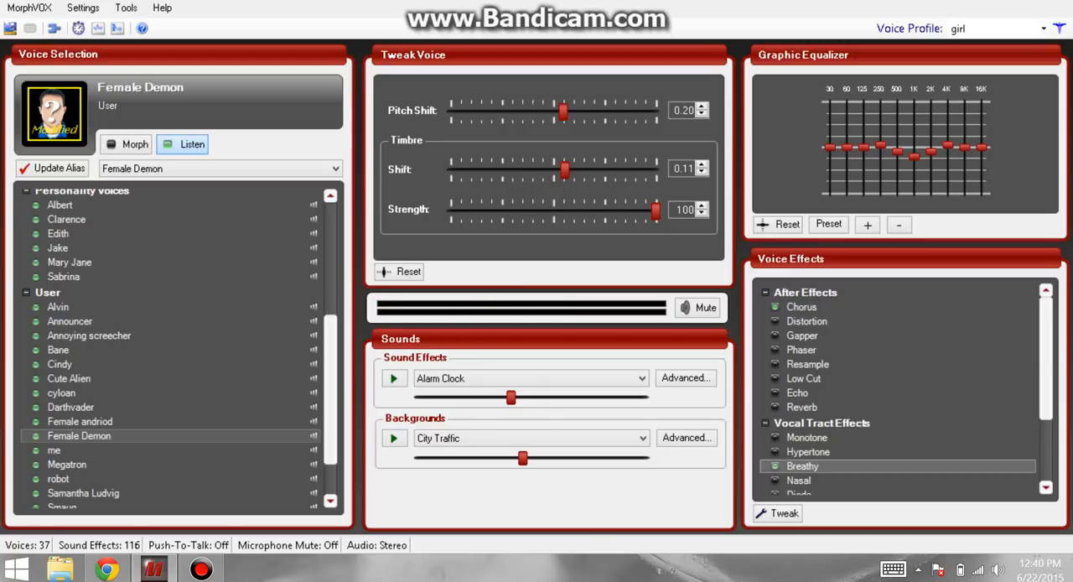
pyautogui.scroll(-3)
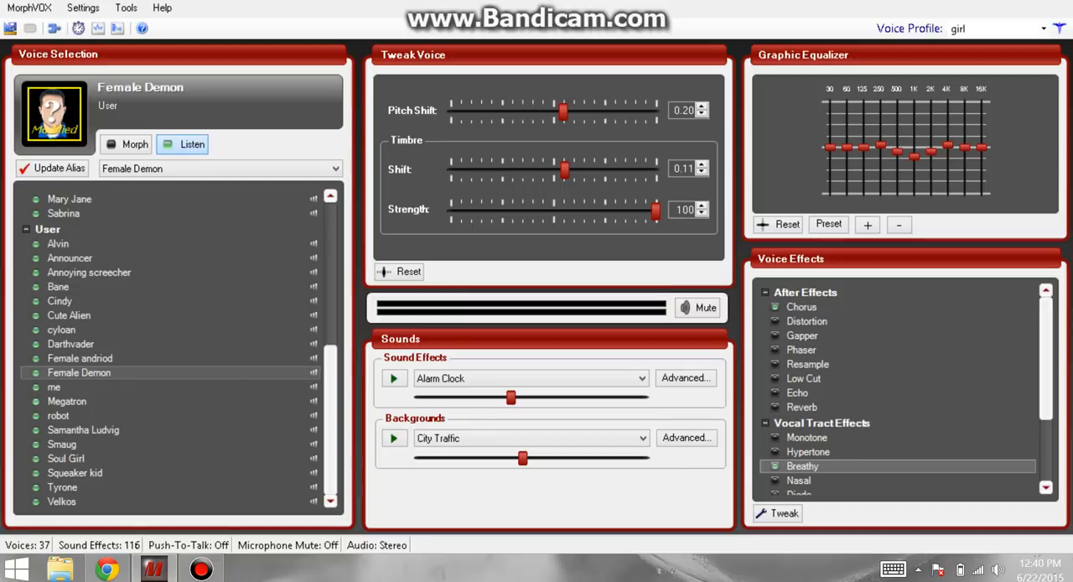
# Load Megatron, answer the modified Female Demon alias prompt, and open its Phaser settings.
pyautogui.click(66, 401)
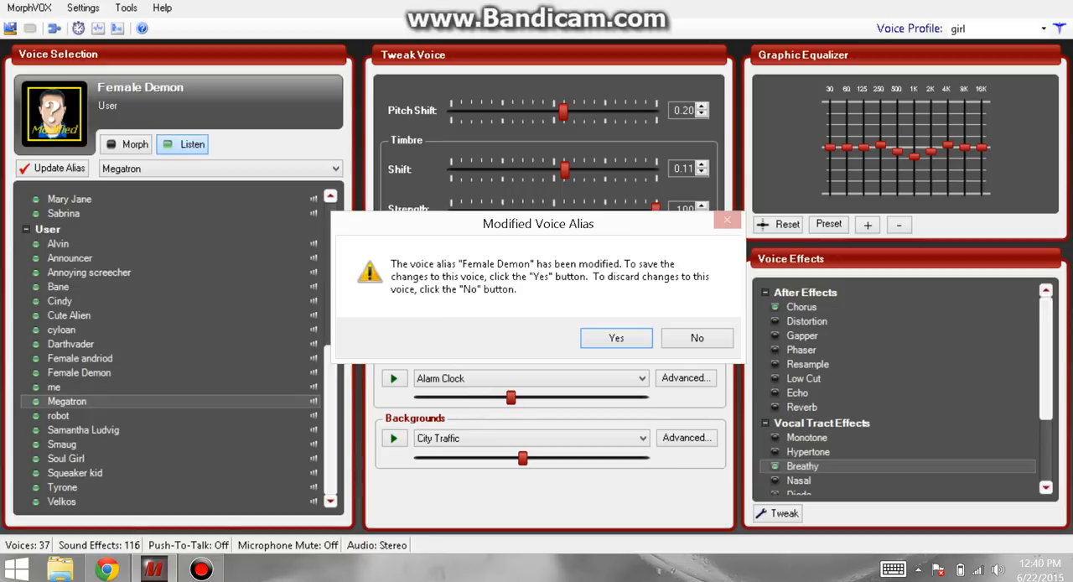
pyautogui.click(697, 337)
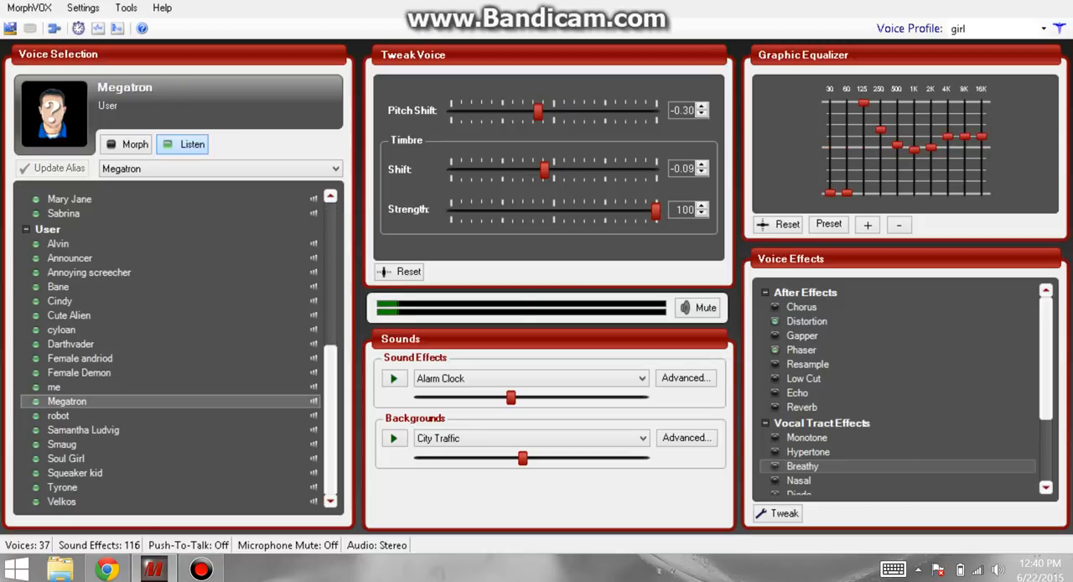
pyautogui.moveTo(135, 143)
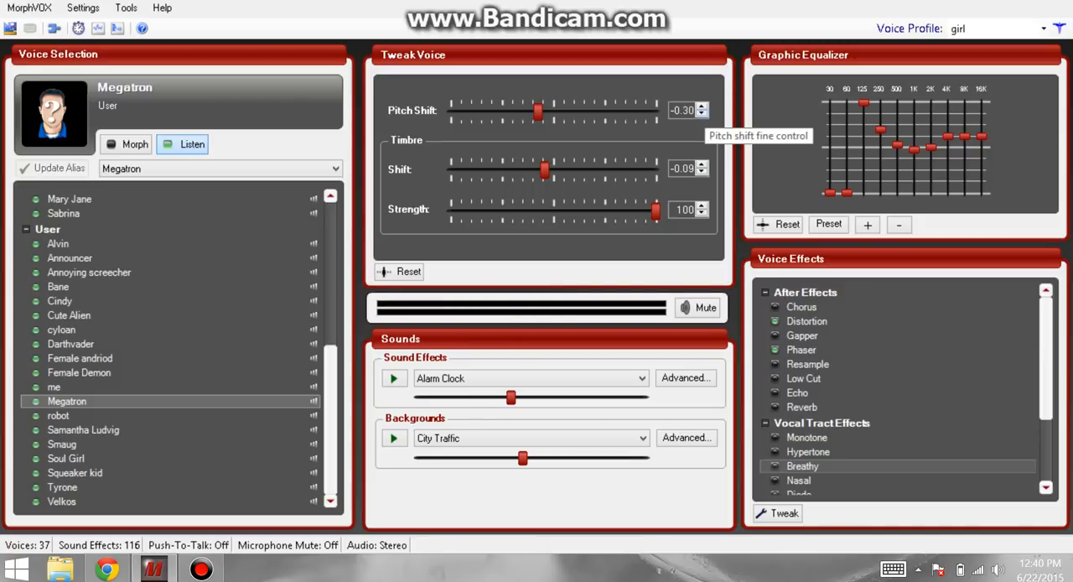
pyautogui.doubleClick(807, 321)
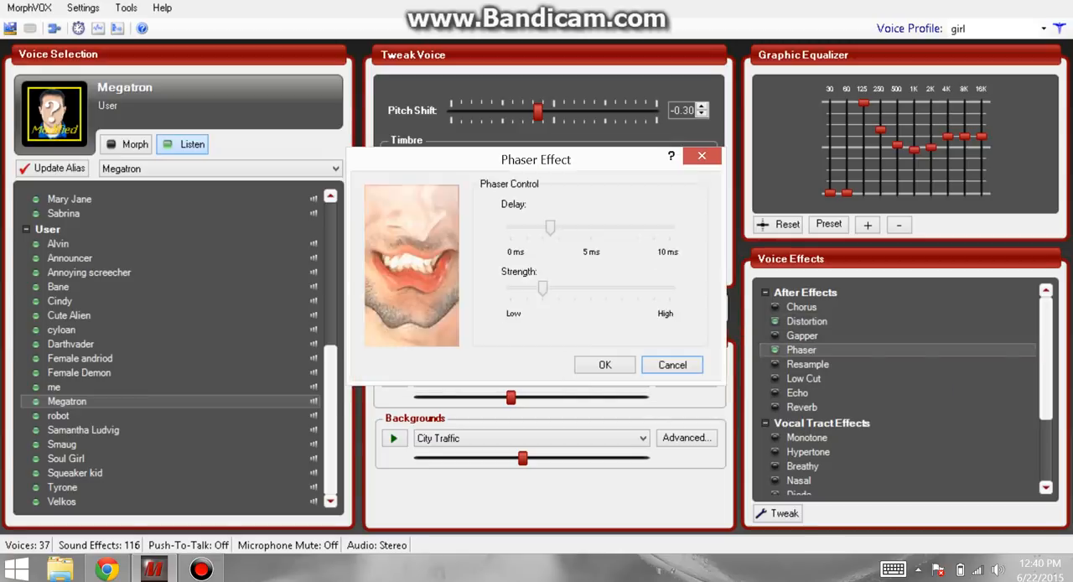
pyautogui.moveTo(550, 227)
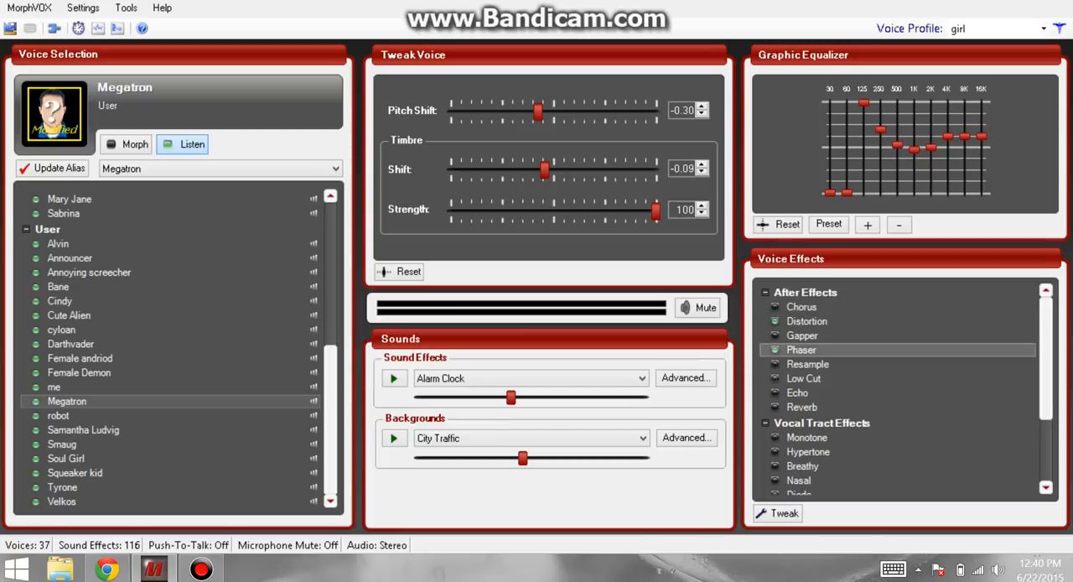
pyautogui.scroll(-3)
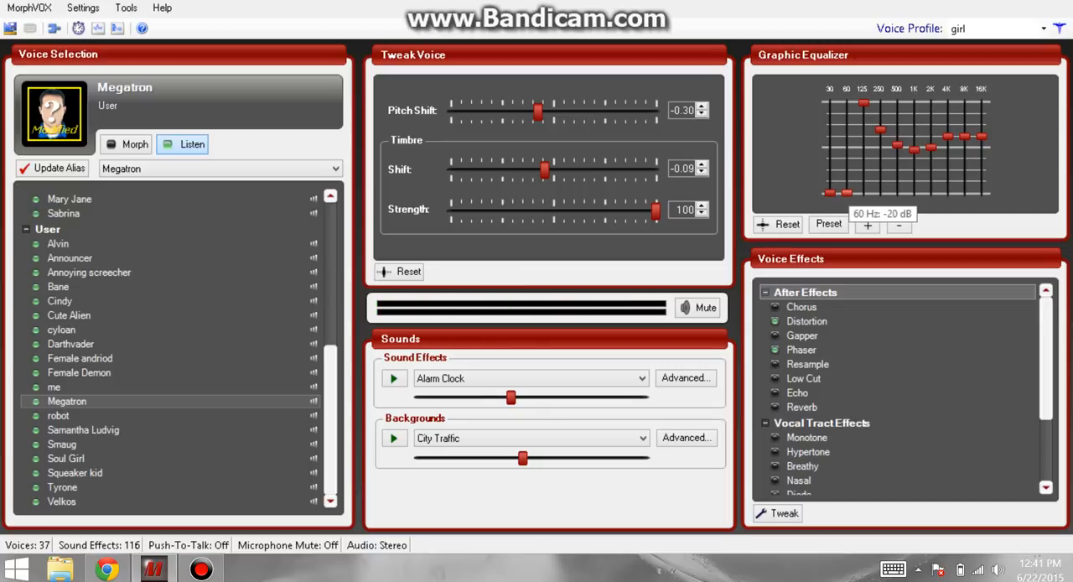
pyautogui.moveTo(864, 142); pyautogui.dragTo(864, 103)
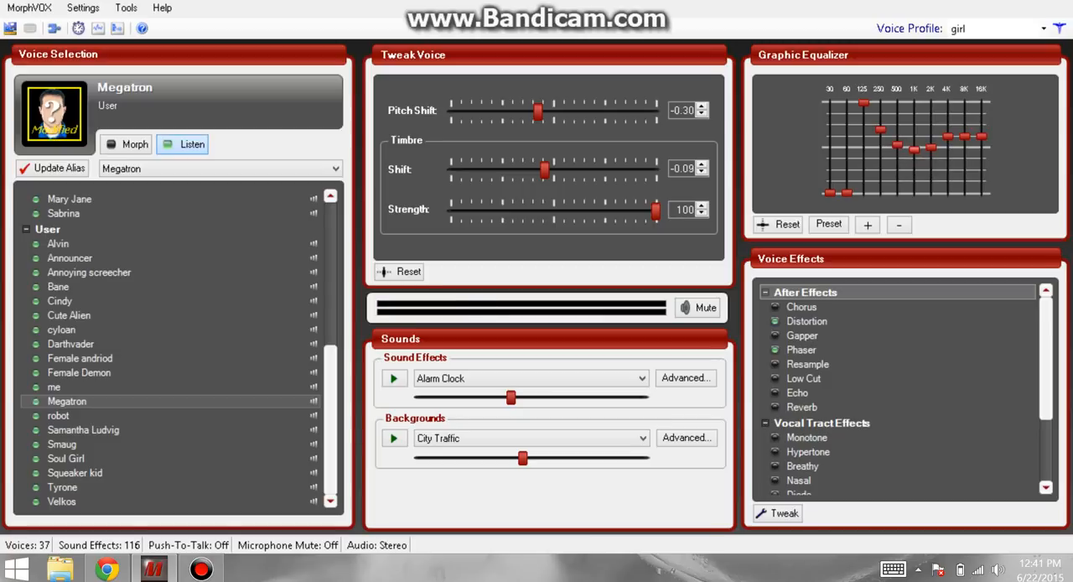
pyautogui.moveTo(914, 148)
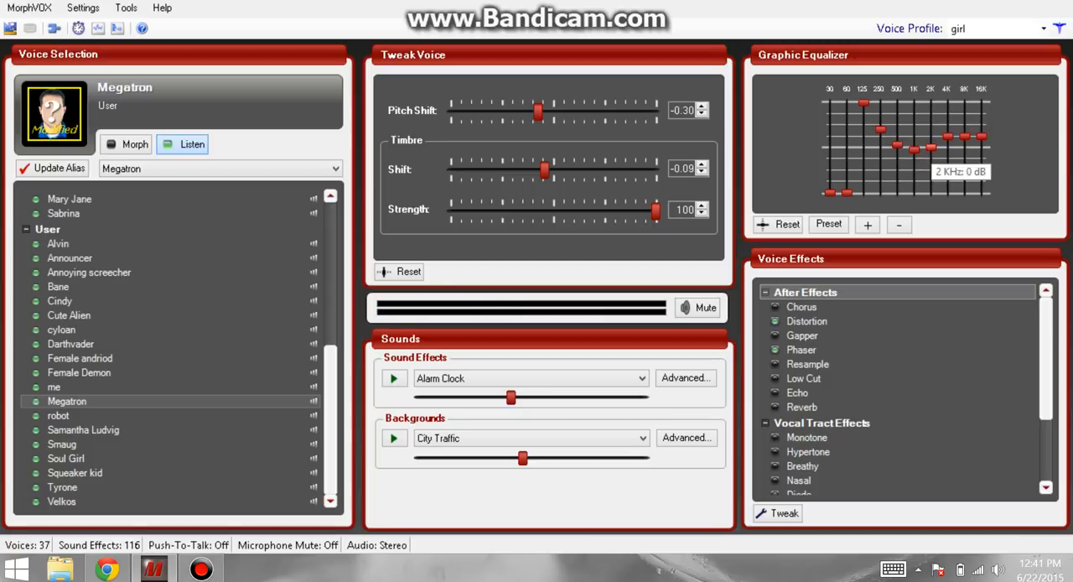